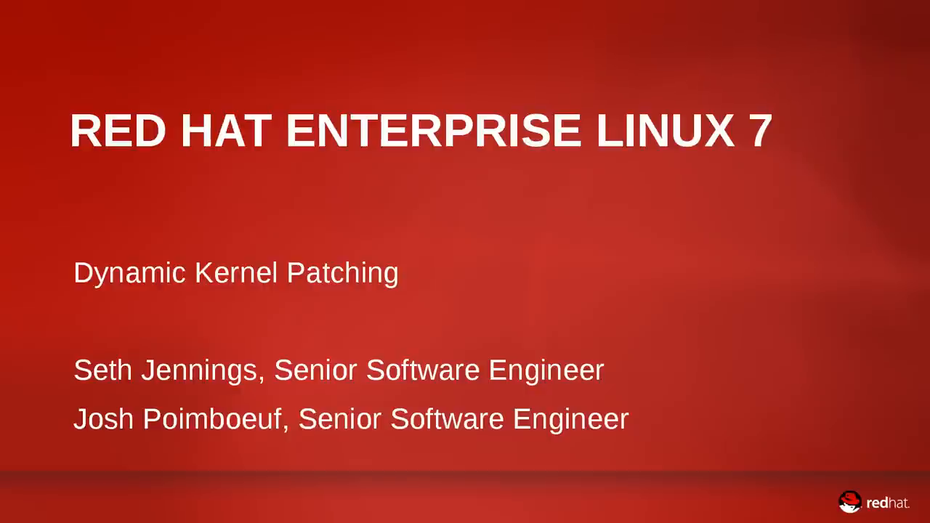
# Advance past the Dynamic Kernel Patching title slide to the two root terminals
pyautogui.press('Right')
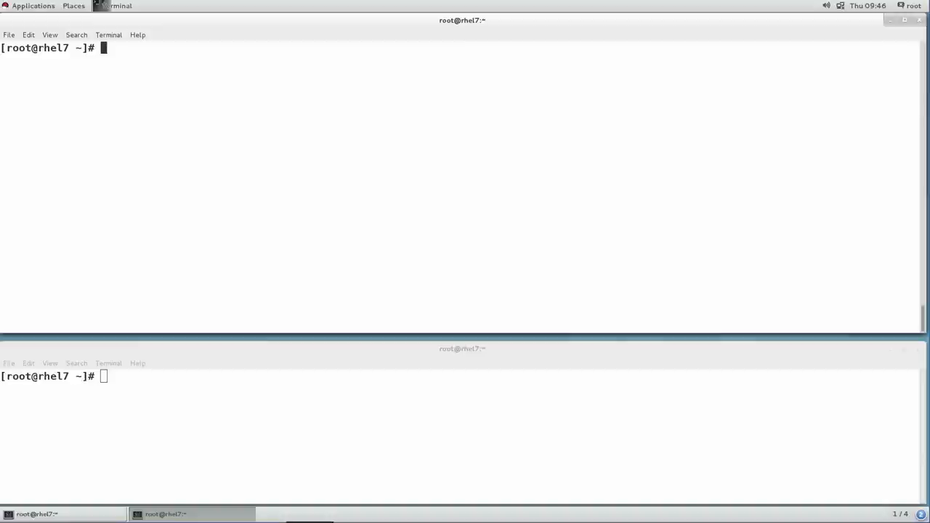
pyautogui.moveTo(117, 125)
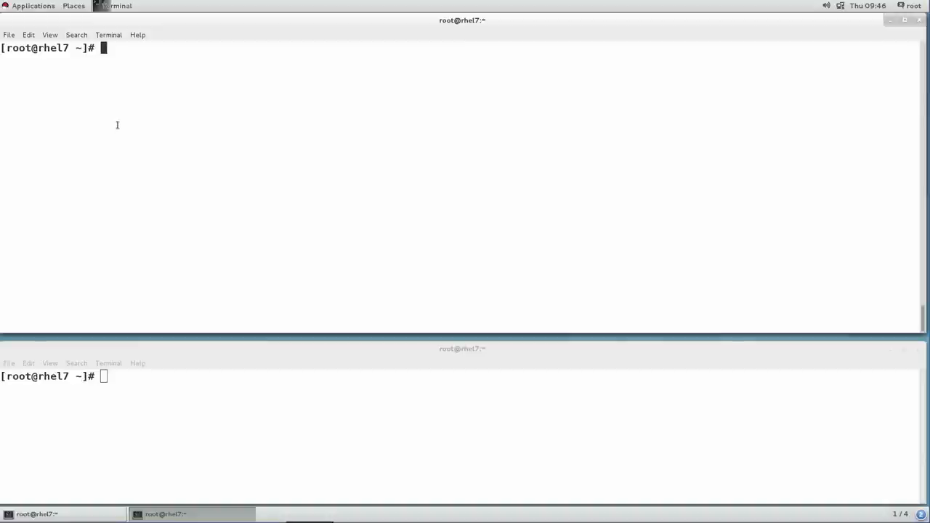
# View meminfo.patch in vim, with its printk line in meminfo_proc_show, then quit
pyautogui.write('v')
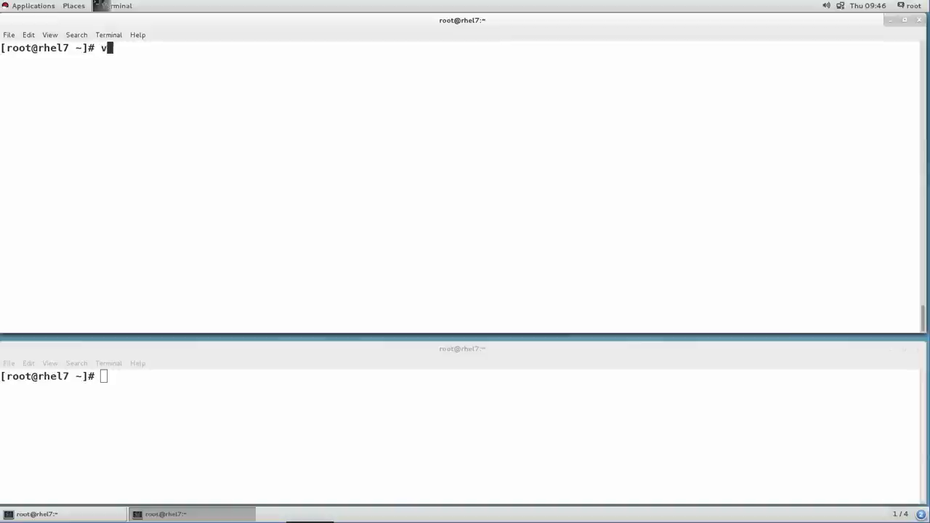
pyautogui.write('im meminfo.patch')
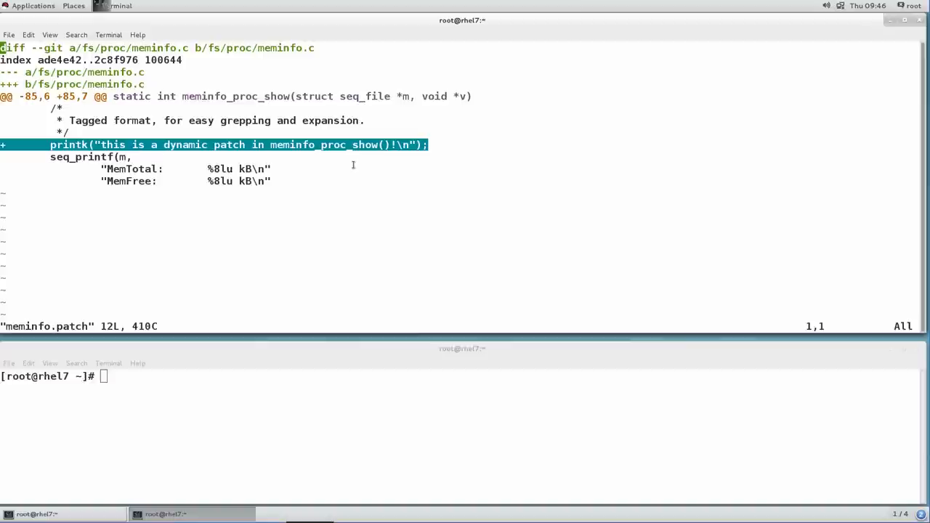
pyautogui.moveTo(321, 165)
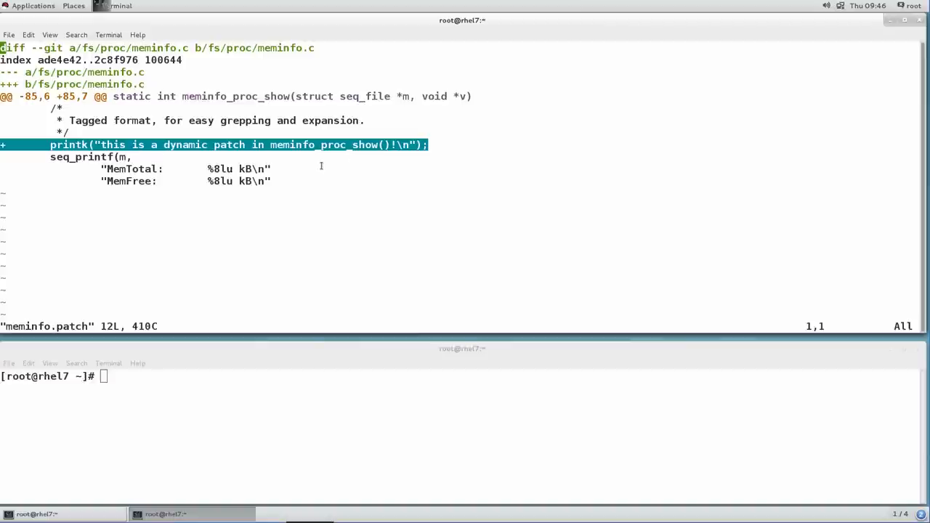
pyautogui.write(':q')
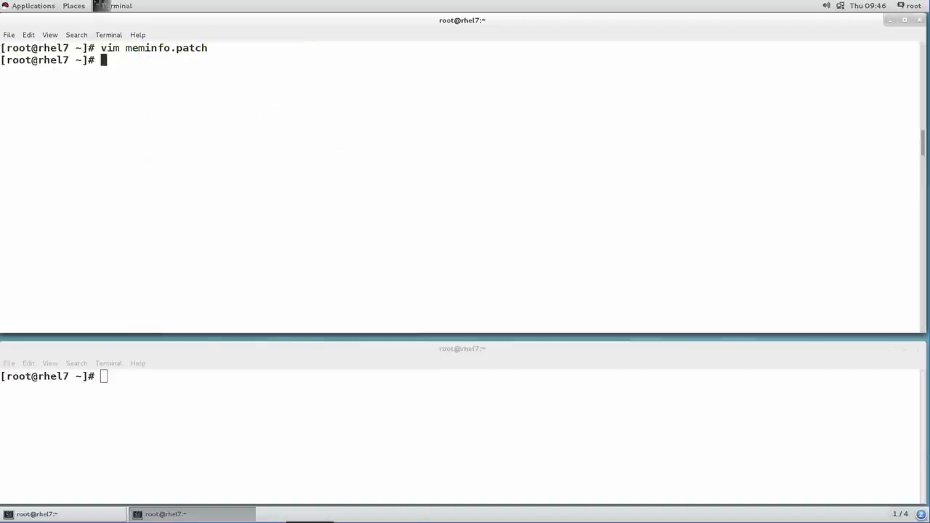
# Run kpatch-build on meminfo.patch to produce the kpatch-meminfo.ko module
pyautogui.write('kpatch-bu')
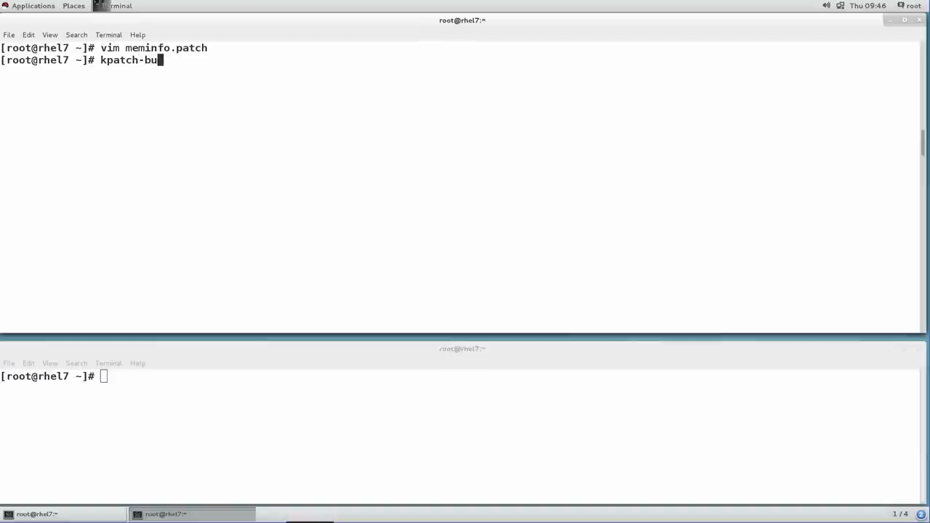
pyautogui.write('ild meminfo.patch')
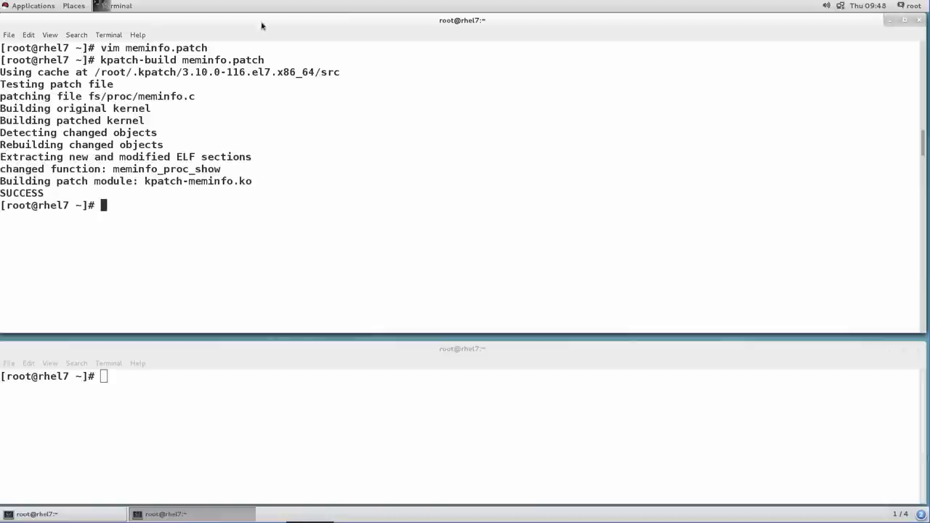
pyautogui.moveTo(271, 117)
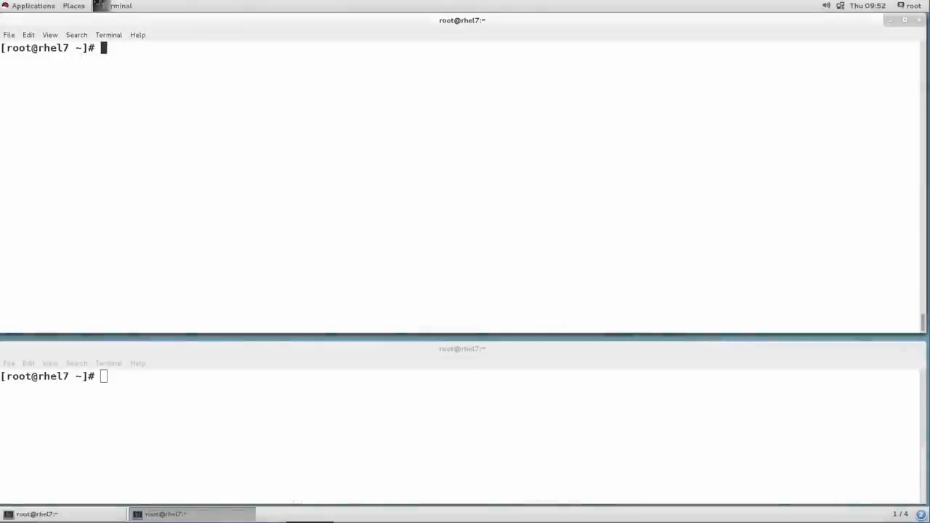
# Install the kpatch-meminfo.ko patch module with kpatch install
pyautogui.write('kpat')
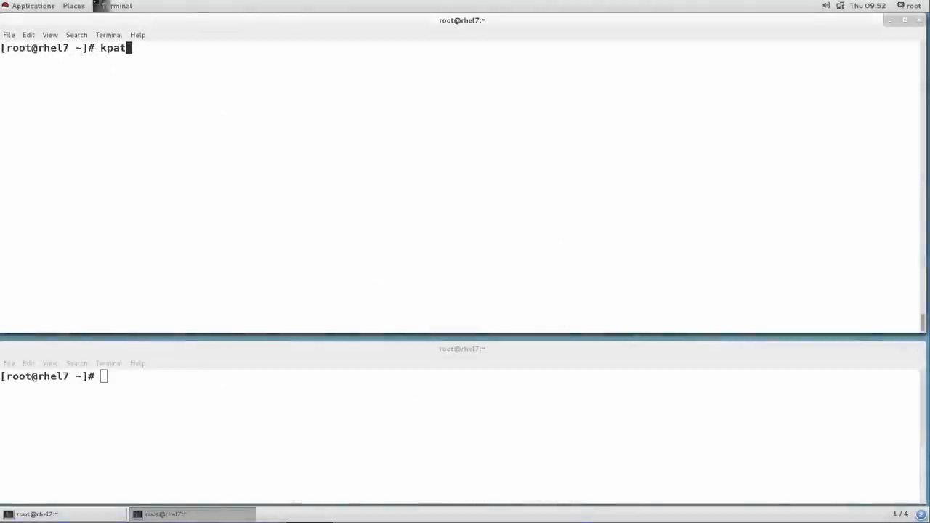
pyautogui.write('ch install')
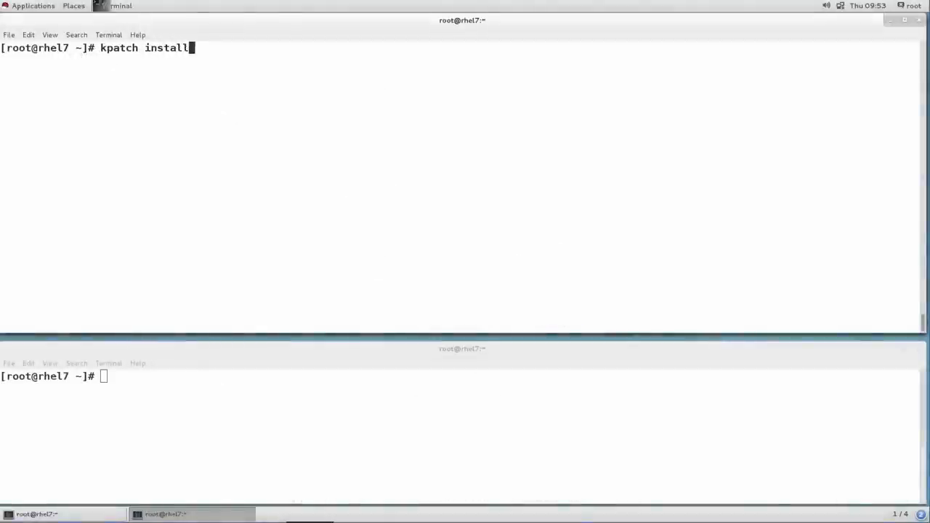
pyautogui.write('kpatch-meminfo.ko')
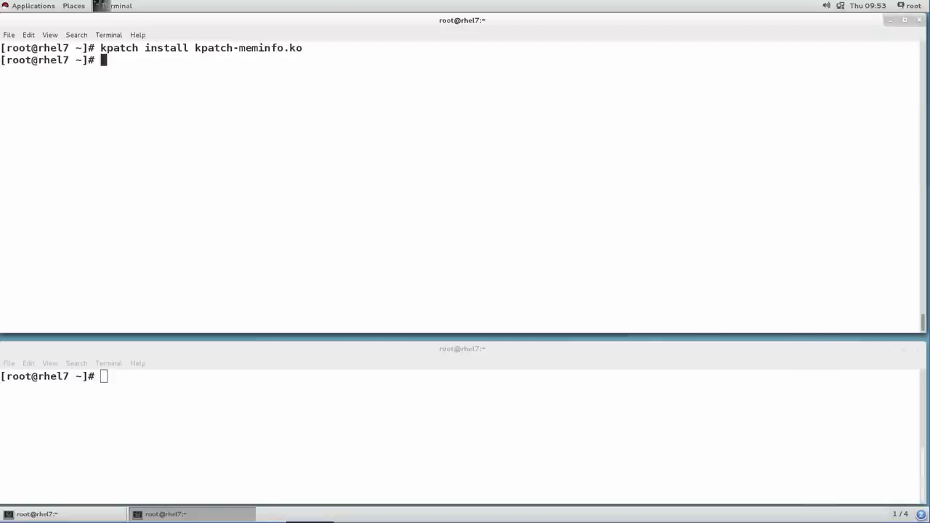
# List installed kpatch patches, clear the screen, and follow dmesg in the lower window
pyautogui.write('kpatch list')
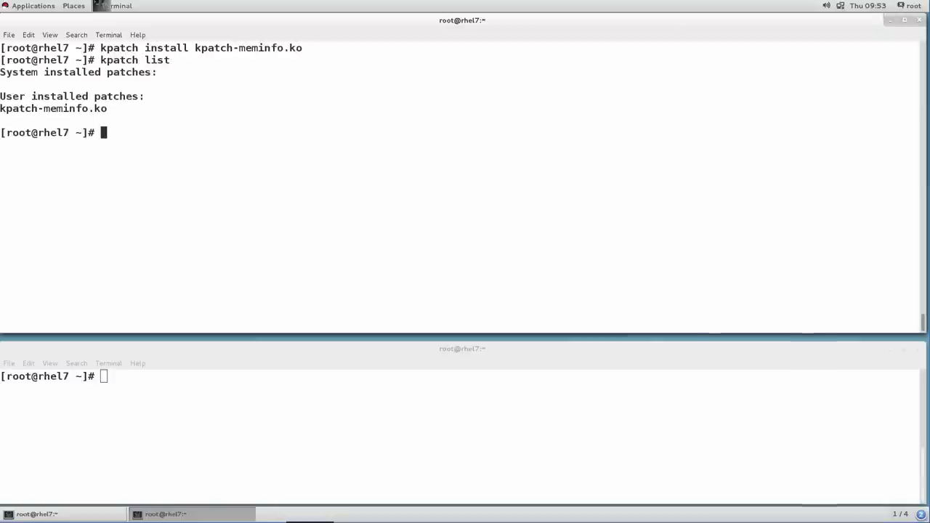
pyautogui.write('cl')
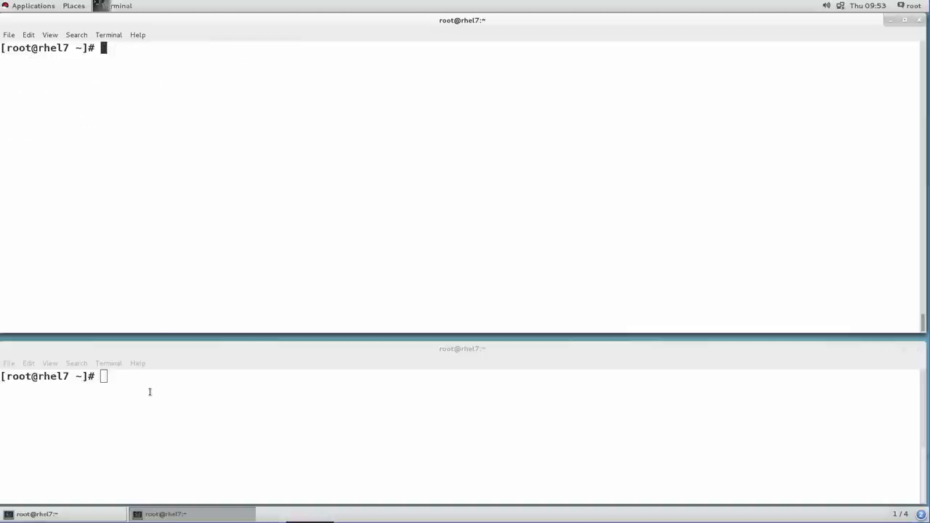
pyautogui.write('/dmesg')
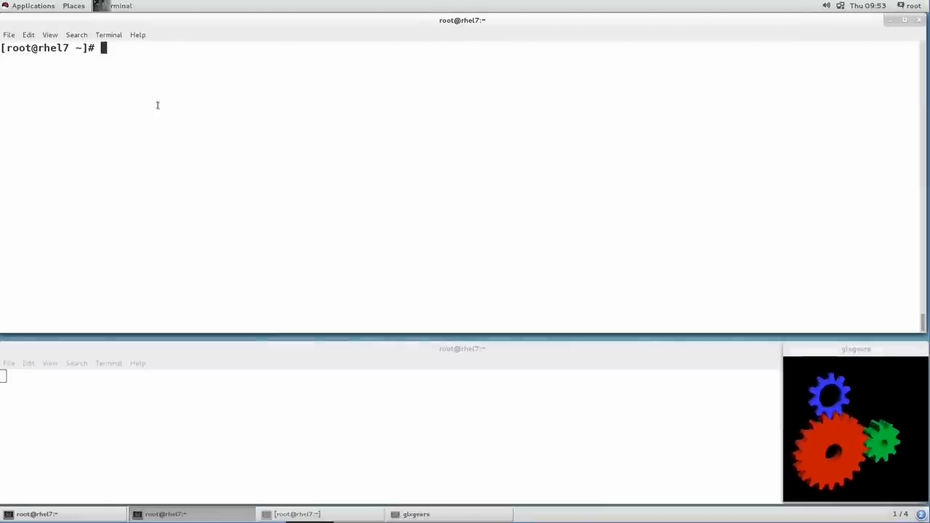
# Load kpatch-meminfo.ko and read /proc/meminfo to trigger the dynamic patch message
pyautogui.write('kpatch')
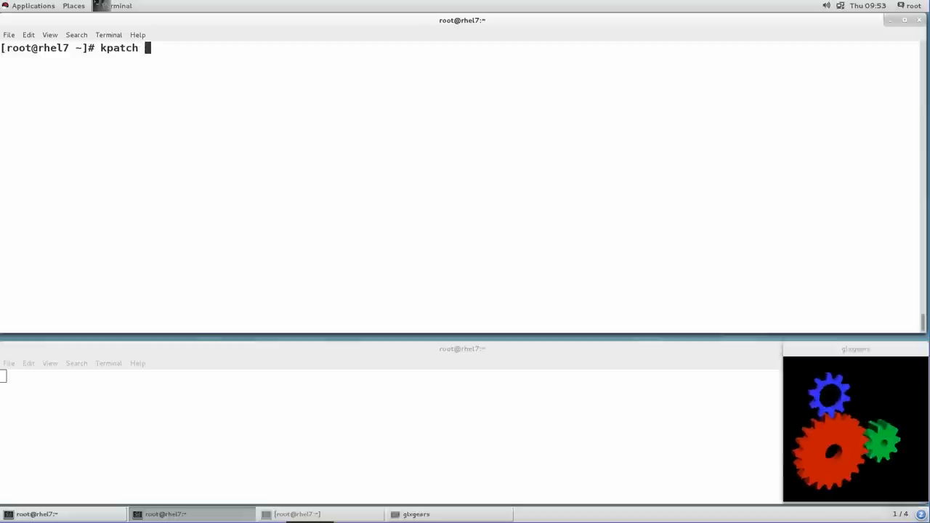
pyautogui.write('install')
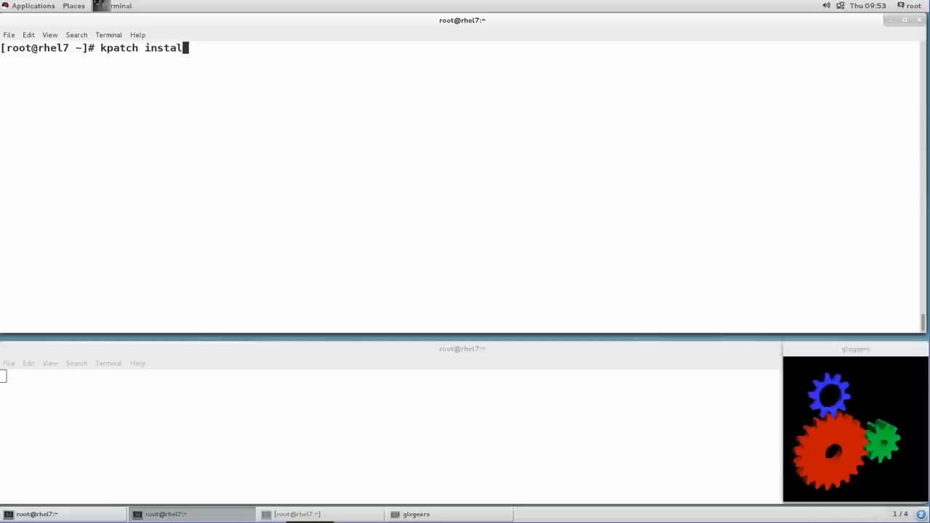
pyautogui.press('BackSpace')
pyautogui.write('load k')
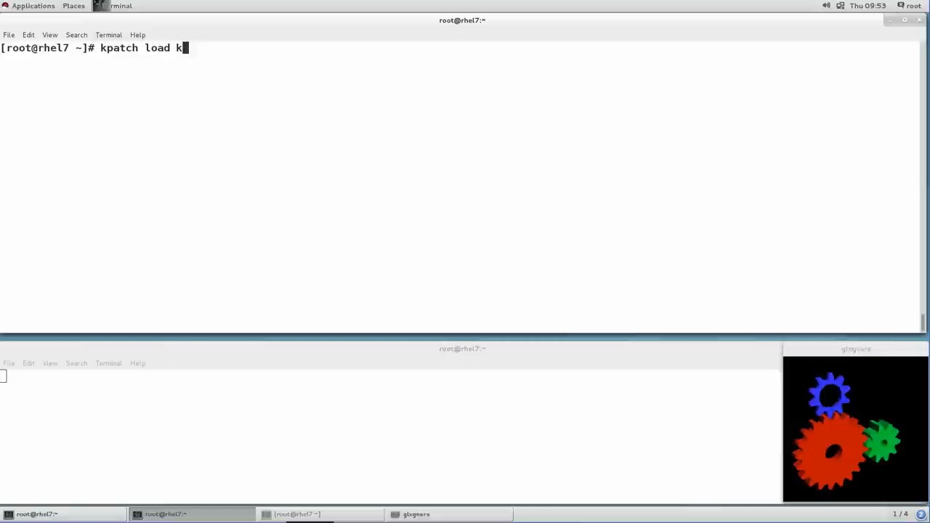
pyautogui.write('patch-meminfo.ko')
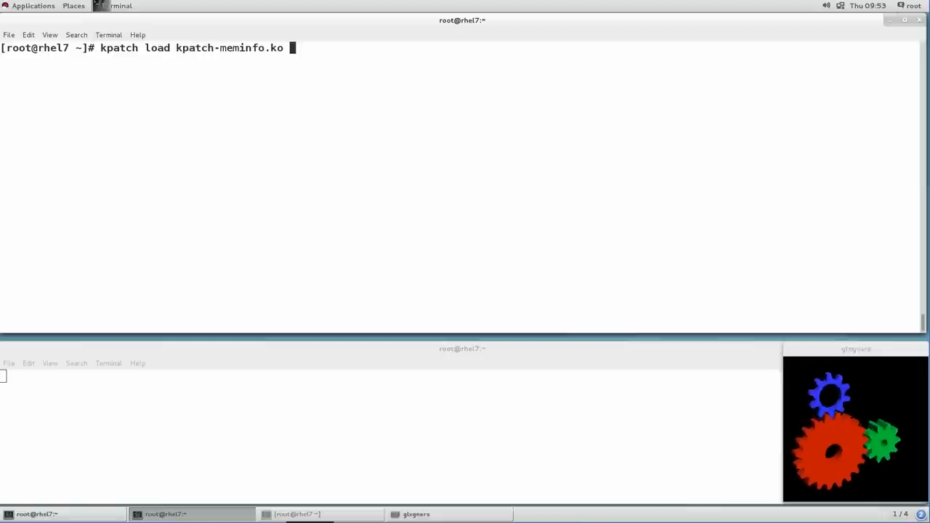
pyautogui.press('Return')
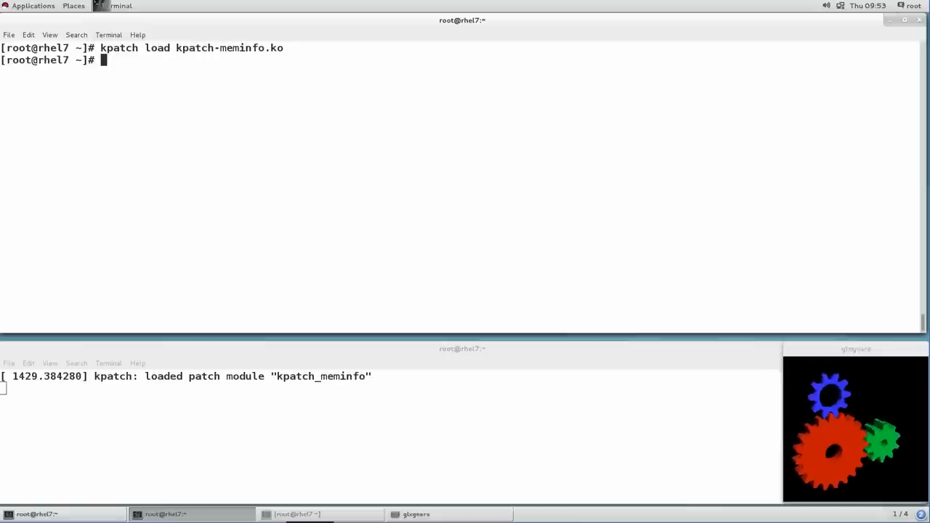
pyautogui.write('ca')
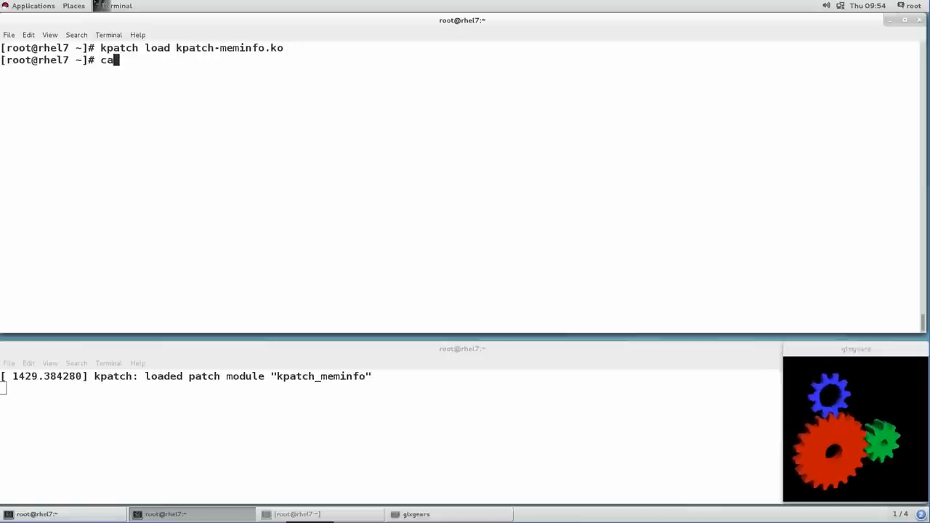
pyautogui.write('t /proc/mem')
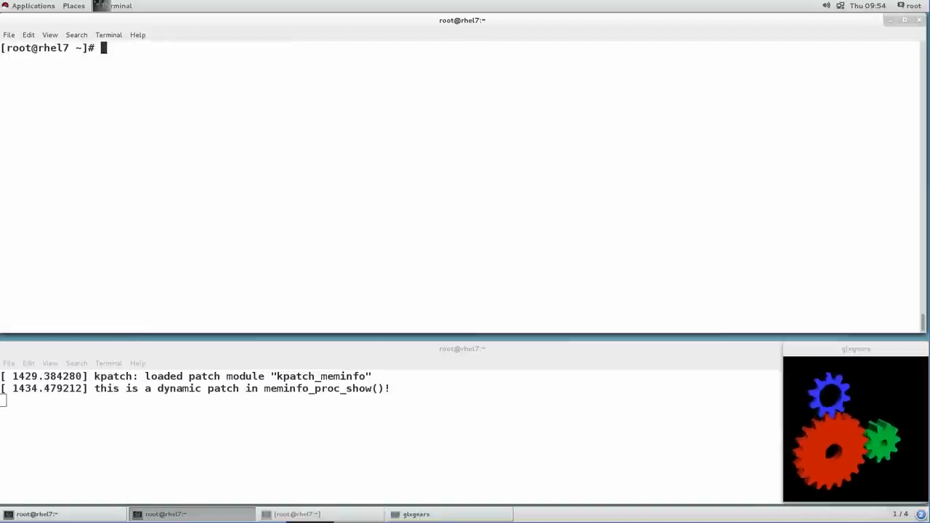
# Run kpatch unload on kpatch-meminfo.ko, then begin typing a new cat command
pyautogui.write('kpatch')
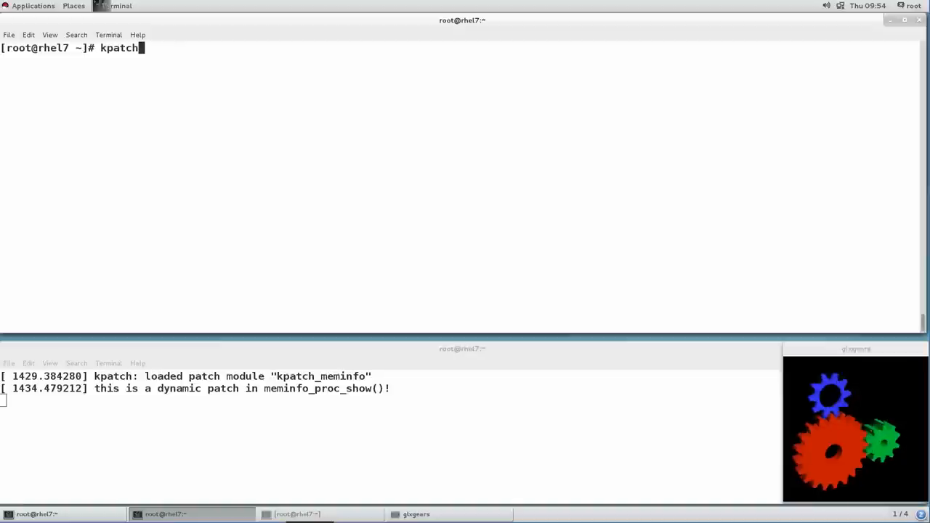
pyautogui.write('u')
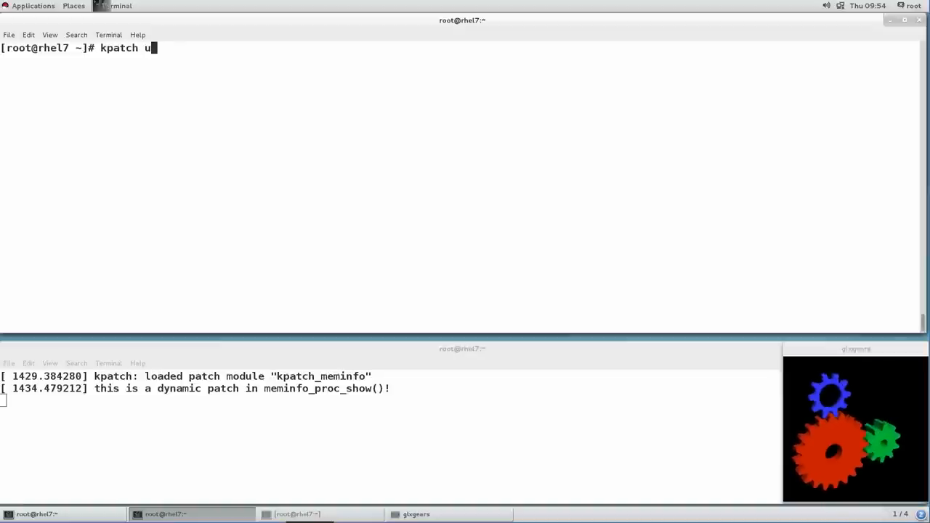
pyautogui.write('nload kpatch-')
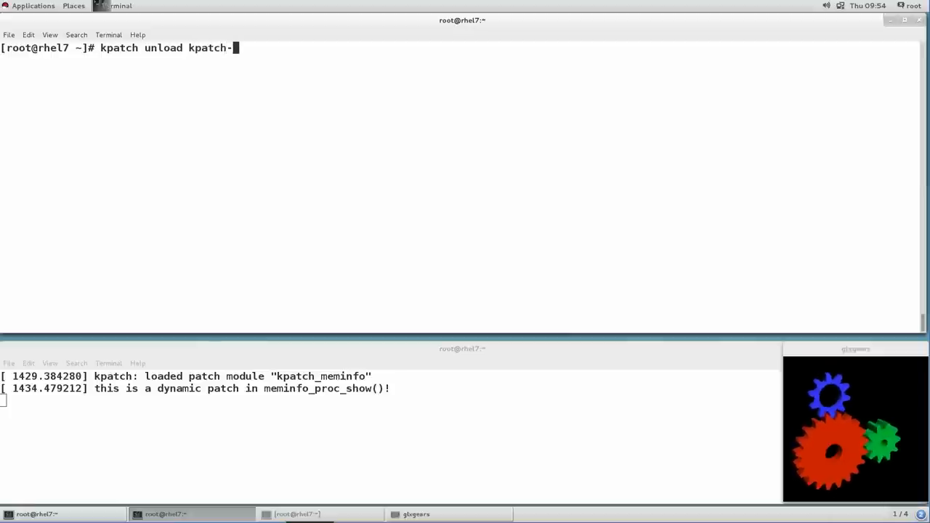
pyautogui.write('meminfo.ko')
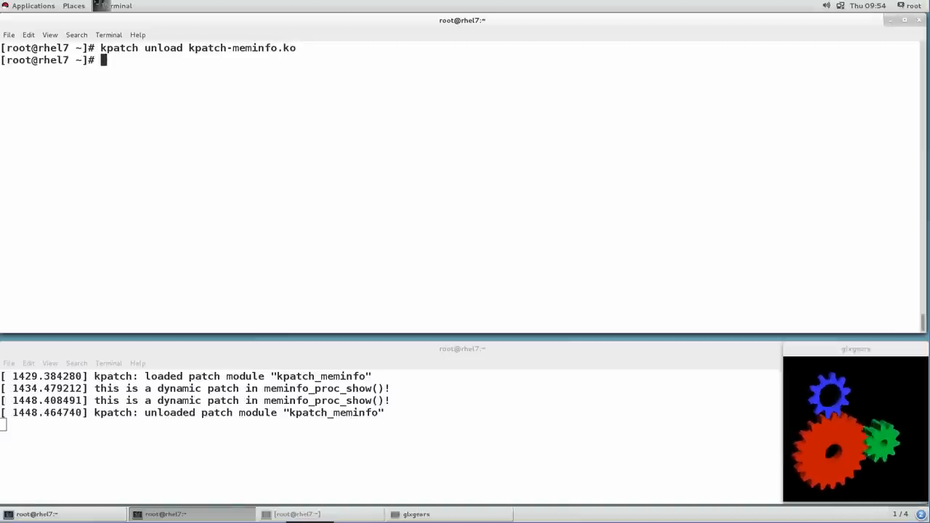
pyautogui.write('cat /rp')
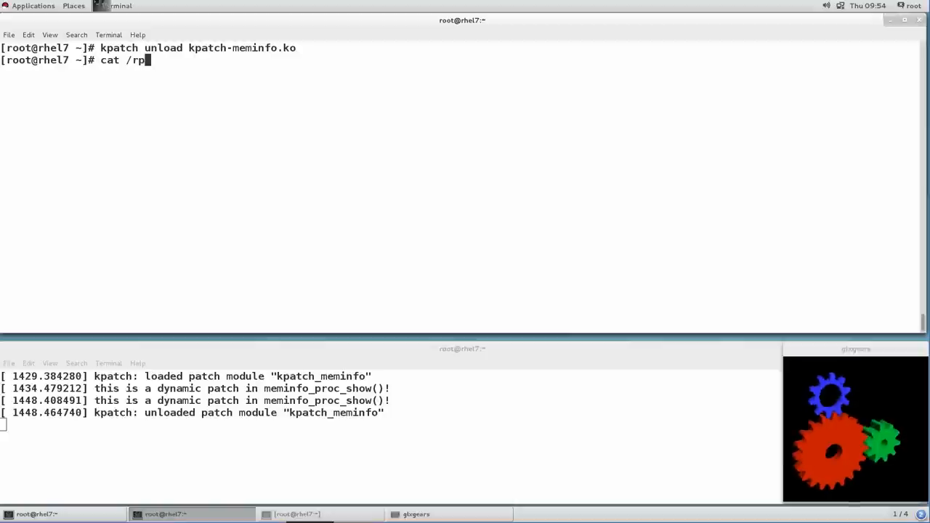
pyautogui.press('BackSpace')
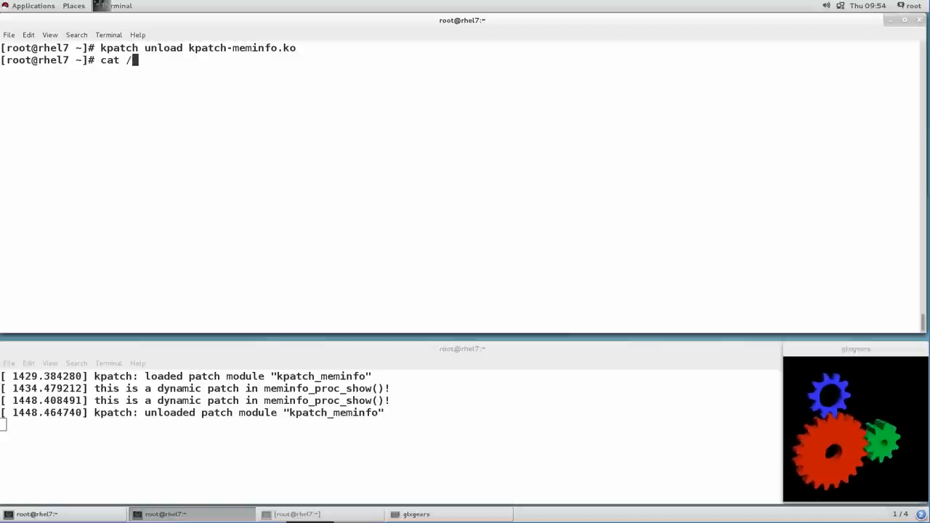